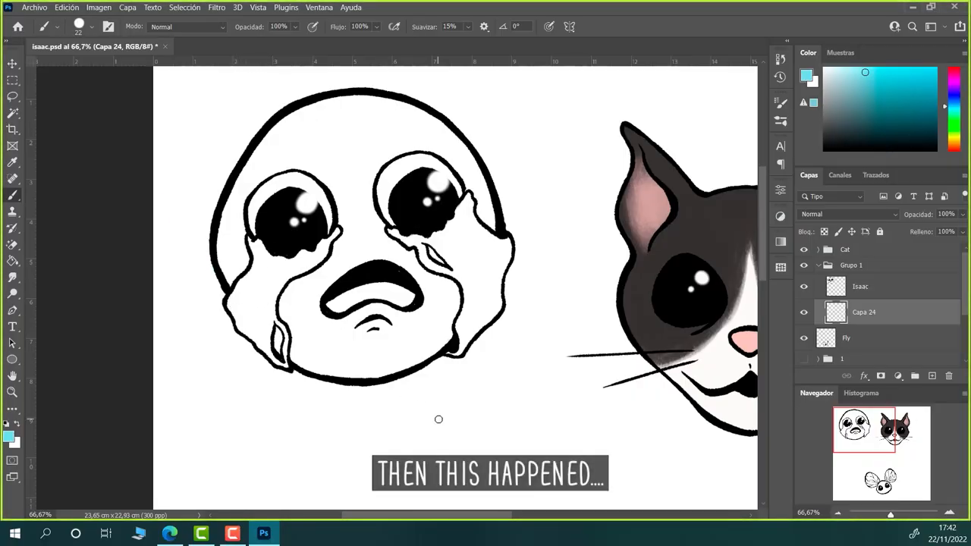
# Draw a small black circle outline for the tear beside the item list.
pyautogui.moveTo(171, 178); pyautogui.dragTo(292, 285)
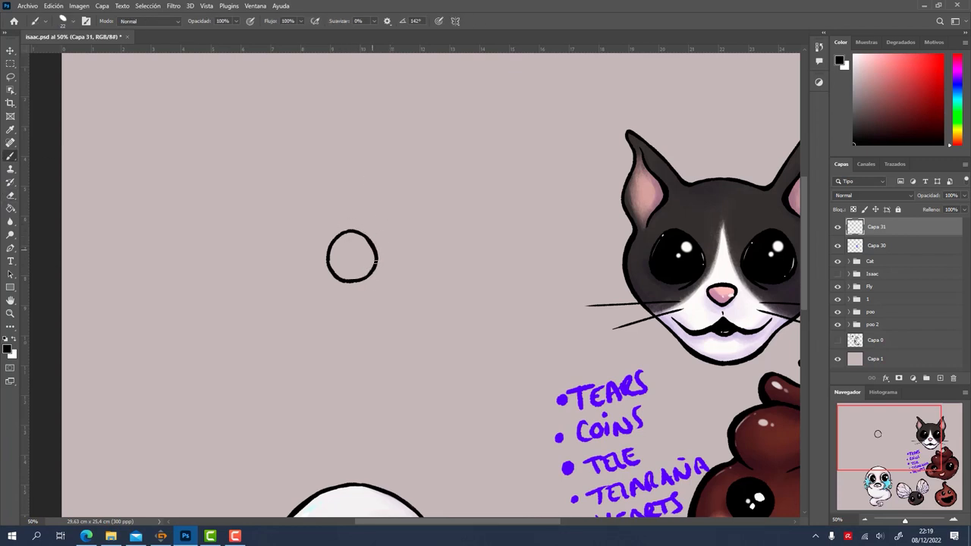
# Paint the circle blue with white highlights, group its layers, and erase 'TEARS' from the list.
pyautogui.rightClick(352, 257)
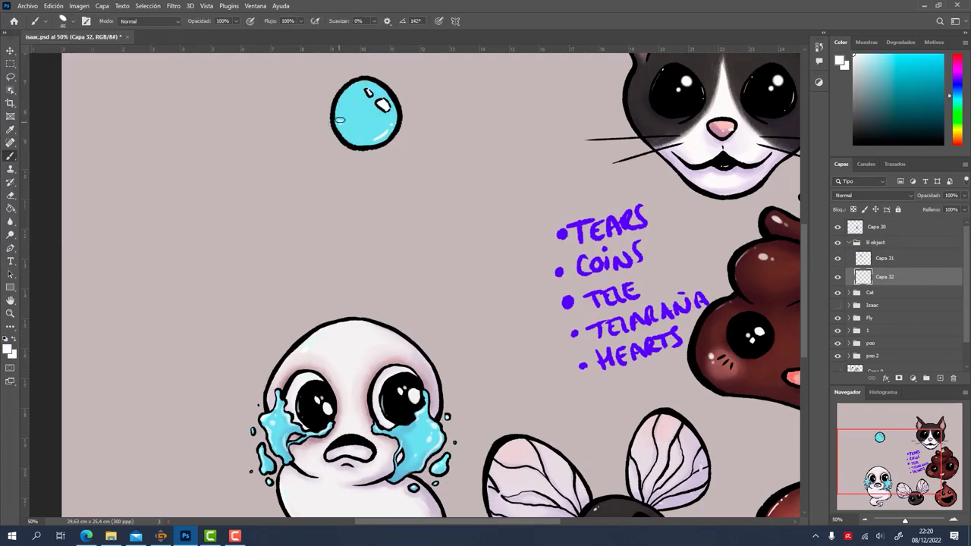
pyautogui.rightClick(885, 276)
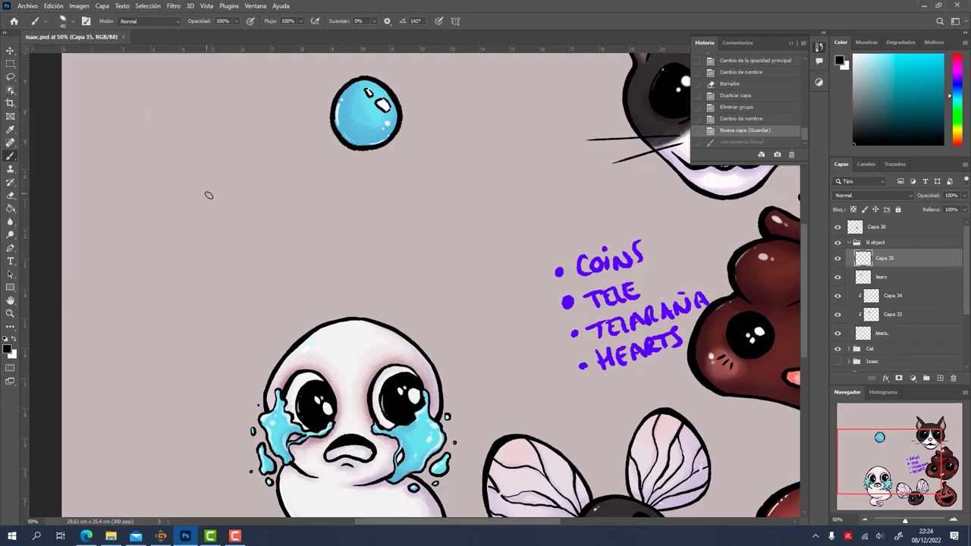
# Sketch a heart left of the tear, ink its outline, and add a highlight mark.
pyautogui.moveTo(186, 163); pyautogui.dragTo(261, 258)
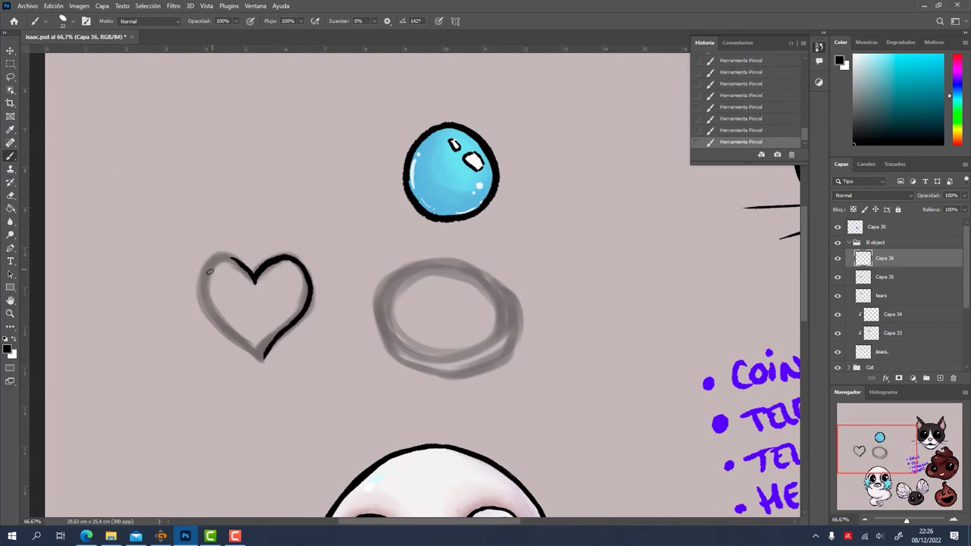
pyautogui.moveTo(211, 269); pyautogui.dragTo(266, 356)
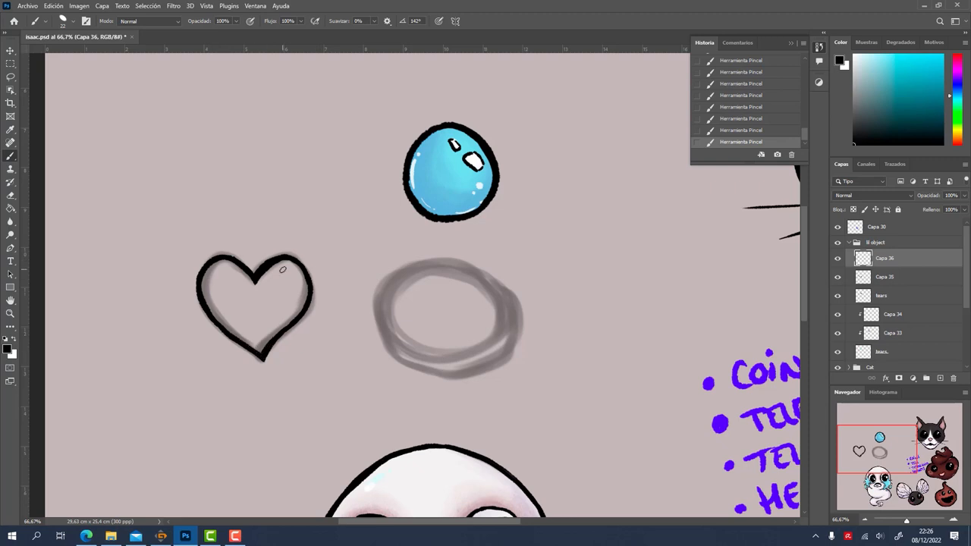
pyautogui.moveTo(277, 273); pyautogui.dragTo(300, 292)
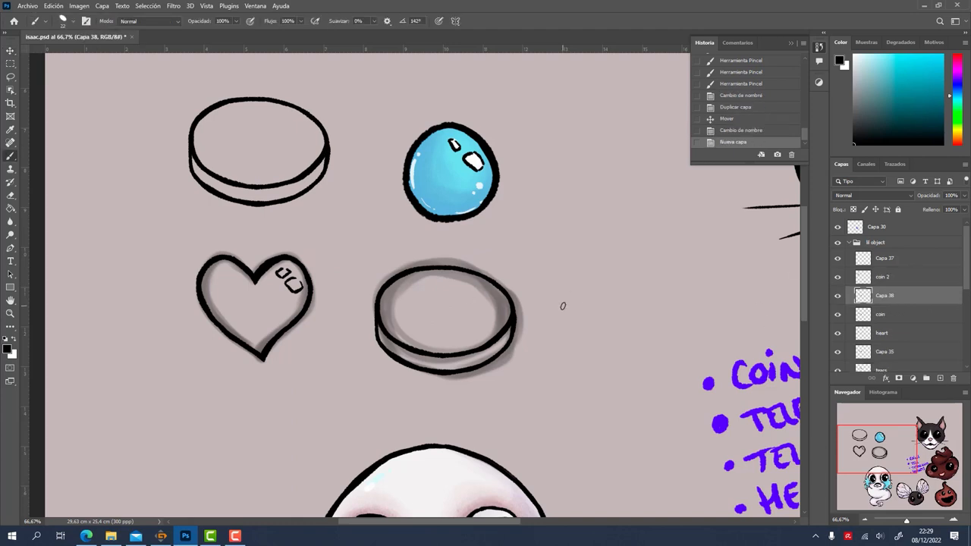
# Draw a symbol on the top coin, select the heart layer, and save the file.
pyautogui.moveTo(432, 288); pyautogui.dragTo(459, 319)
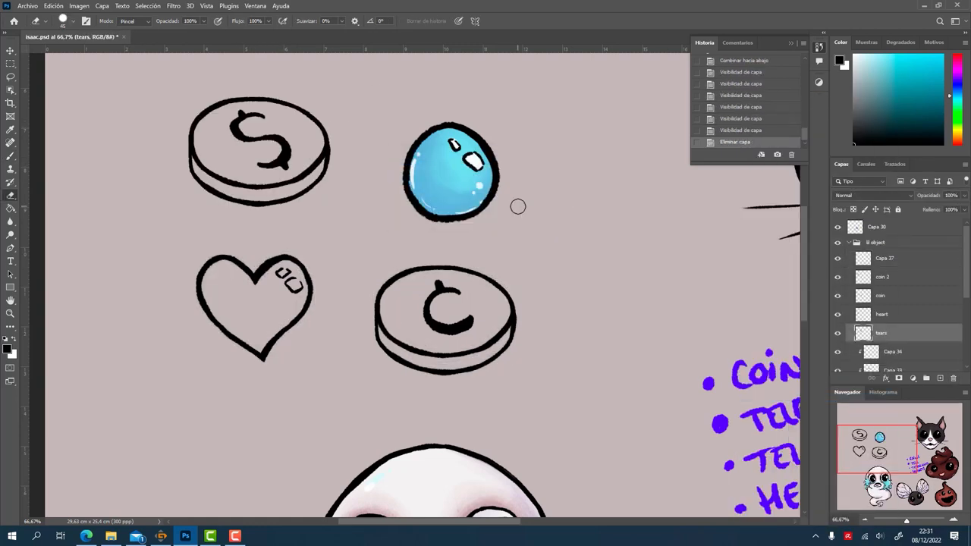
pyautogui.click(881, 314)
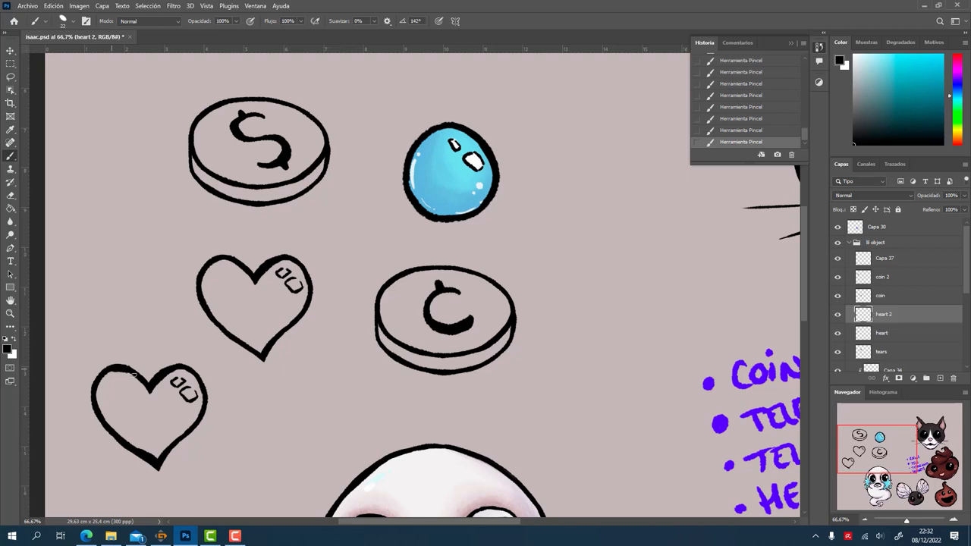
pyautogui.click(27, 5)
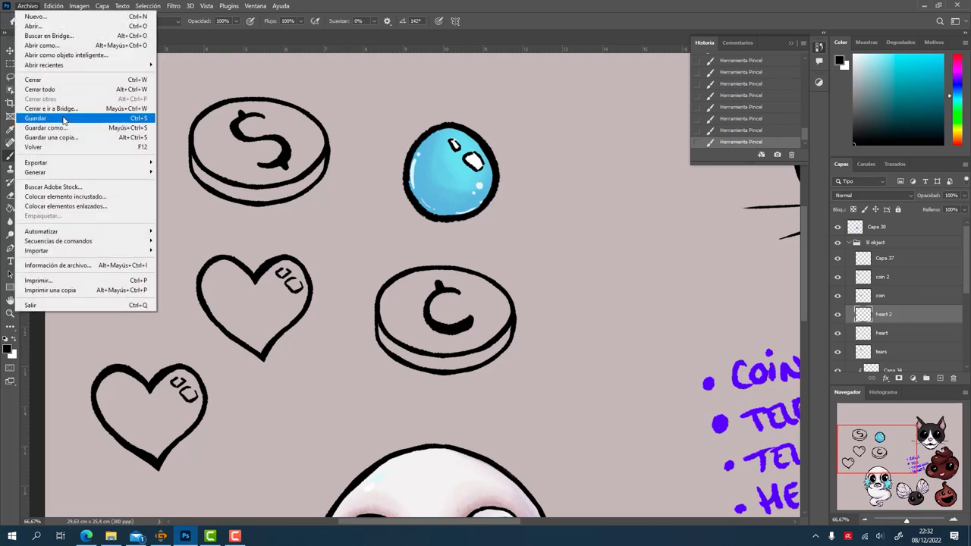
pyautogui.click(35, 117)
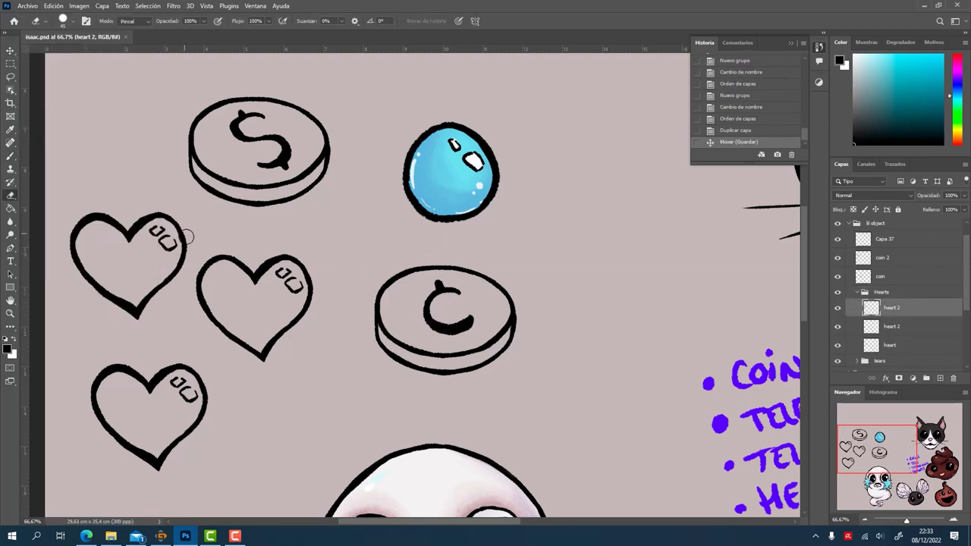
# Fix the new heart copy by erasing and redrawing its tip and adding a highlight stroke.
pyautogui.moveTo(174, 235); pyautogui.dragTo(137, 311)
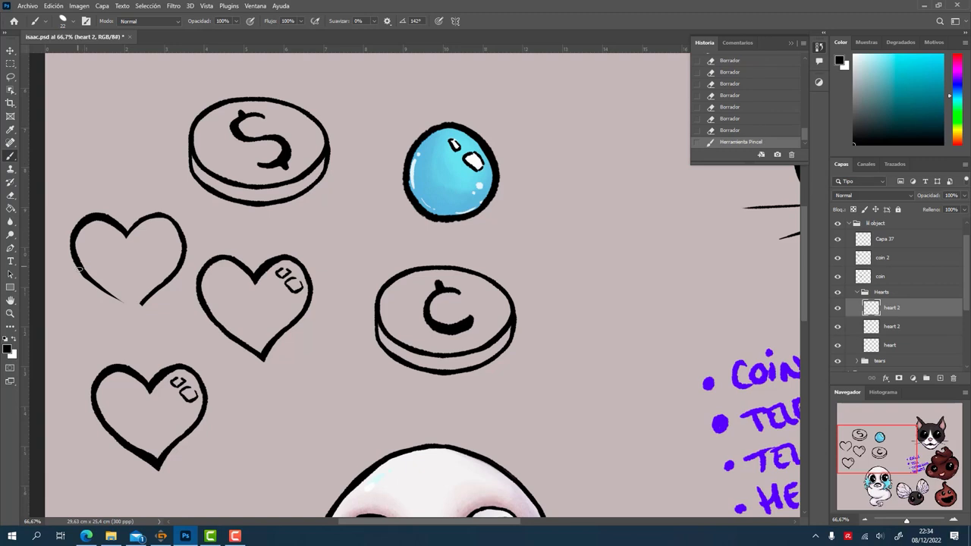
pyautogui.moveTo(80, 267); pyautogui.dragTo(137, 315)
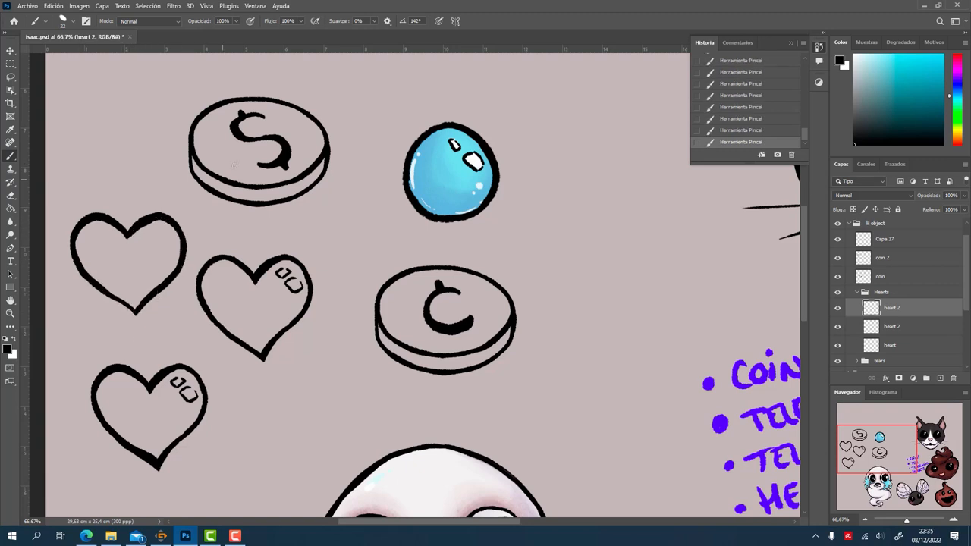
pyautogui.click(152, 243)
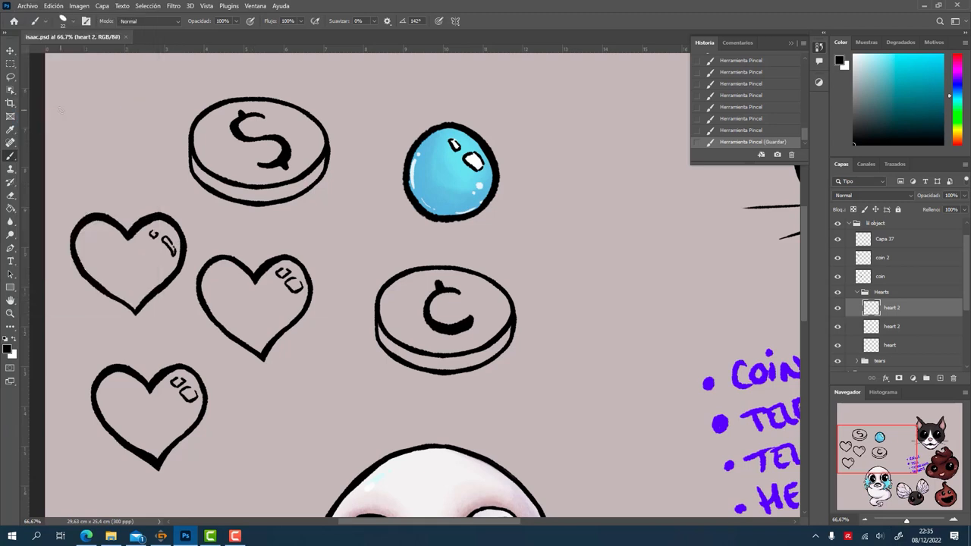
# Colour the three hearts blue, red and brown on clipped layers with Color Dodge shading.
pyautogui.doubleClick(892, 308)
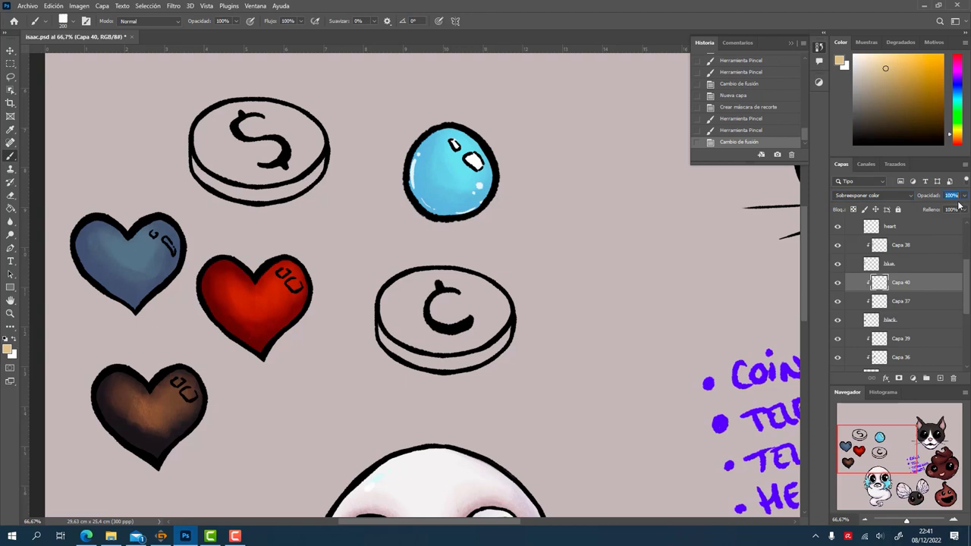
# Set the coin shading layers to Color Burn and Multiply, keeping the new coin layer Normal.
pyautogui.click(872, 195)
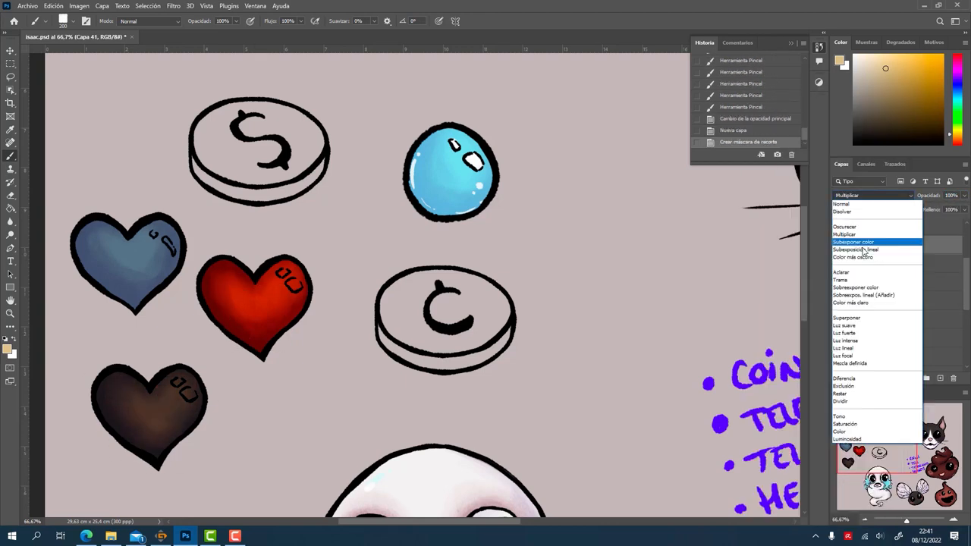
pyautogui.click(840, 280)
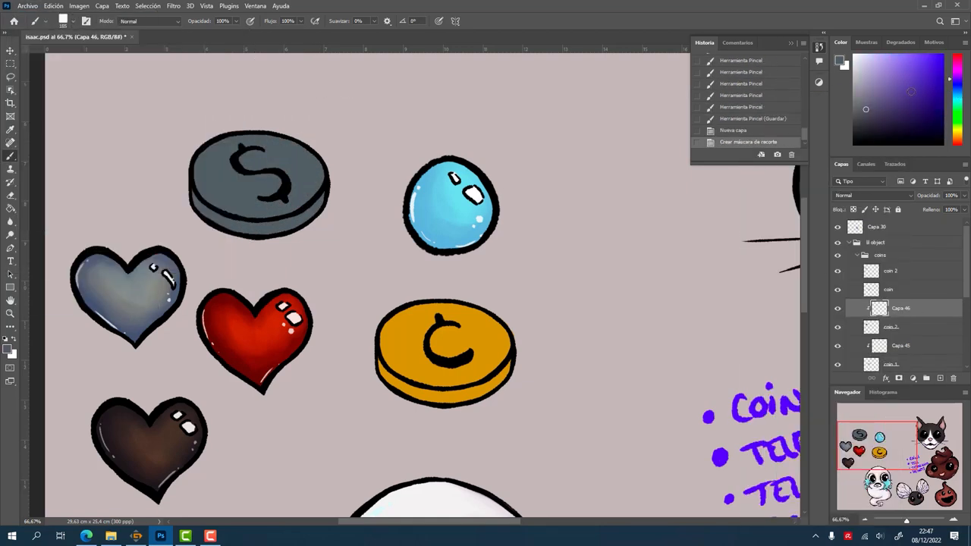
pyautogui.click(872, 195)
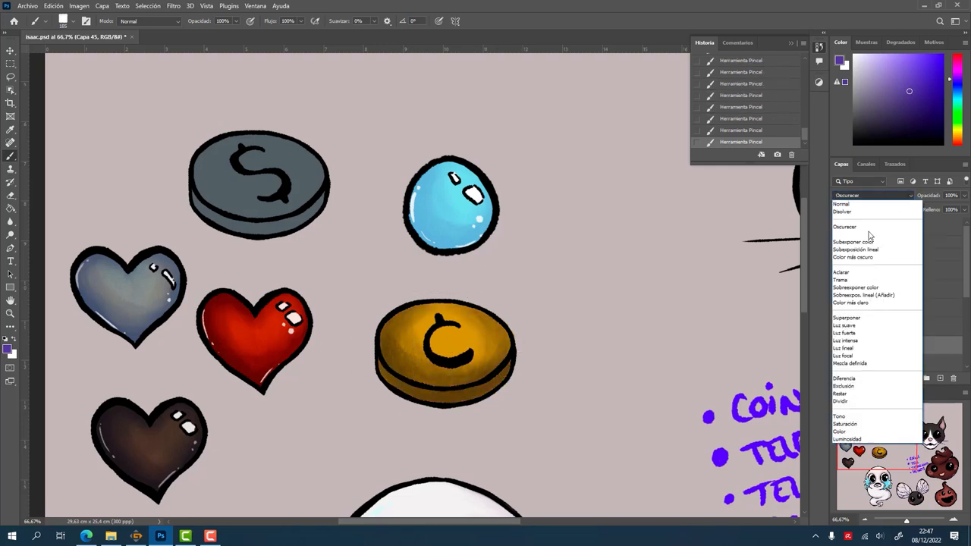
pyautogui.click(848, 203)
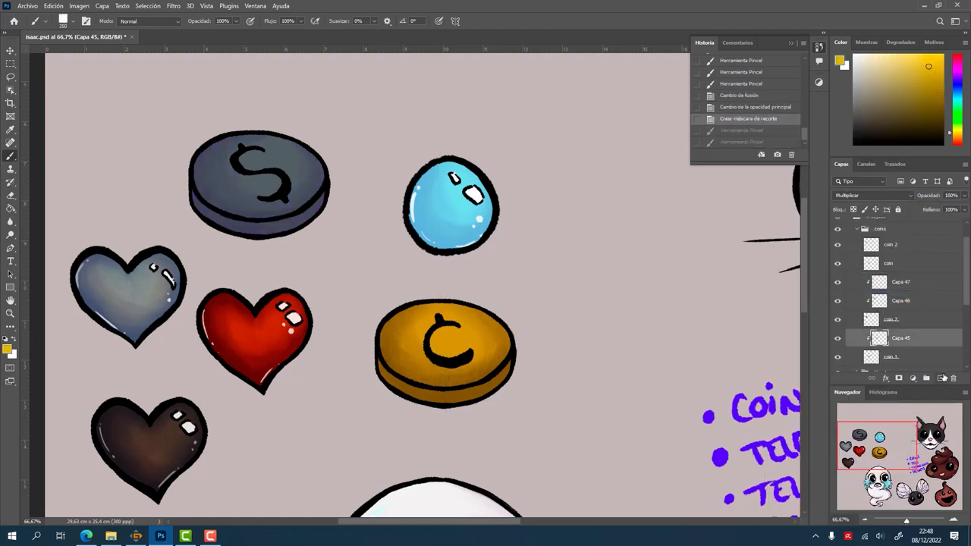
pyautogui.click(872, 195)
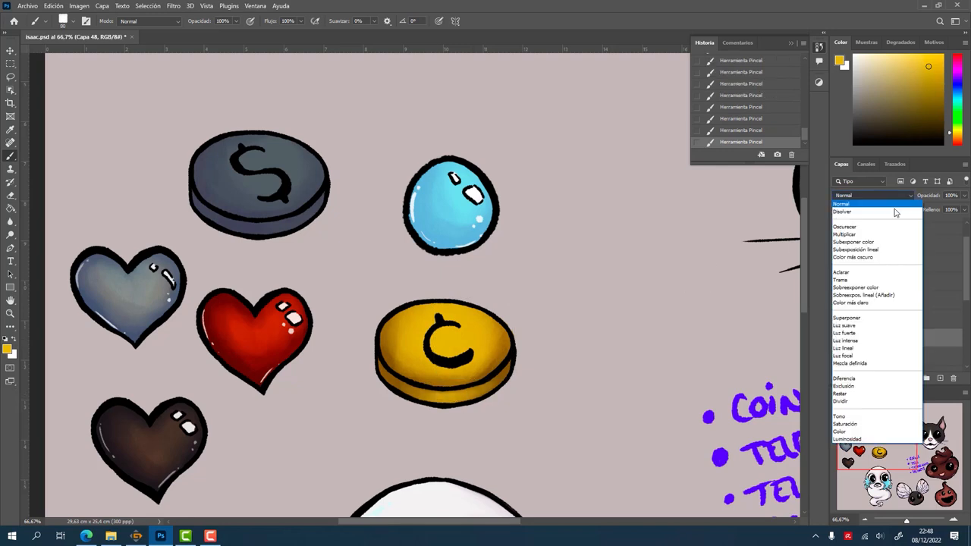
pyautogui.click(841, 203)
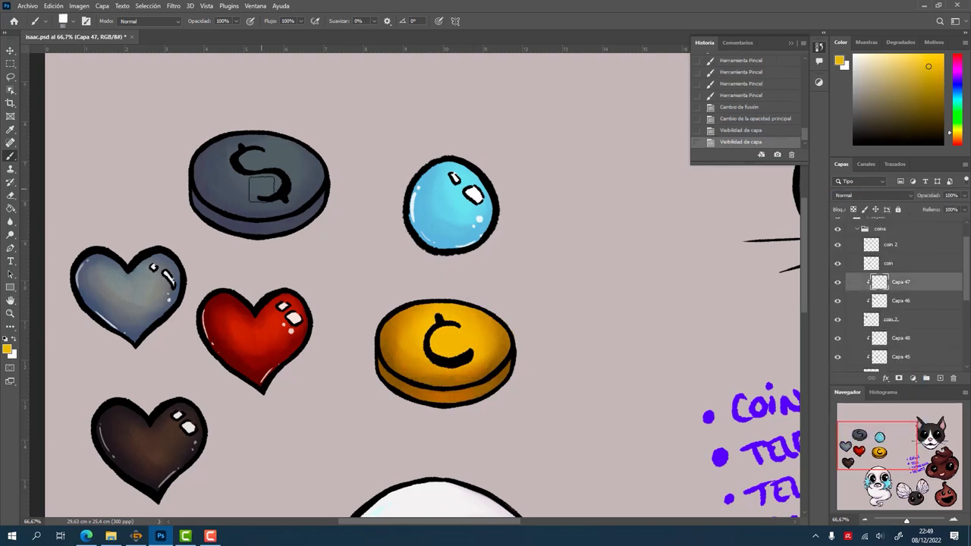
pyautogui.click(861, 195)
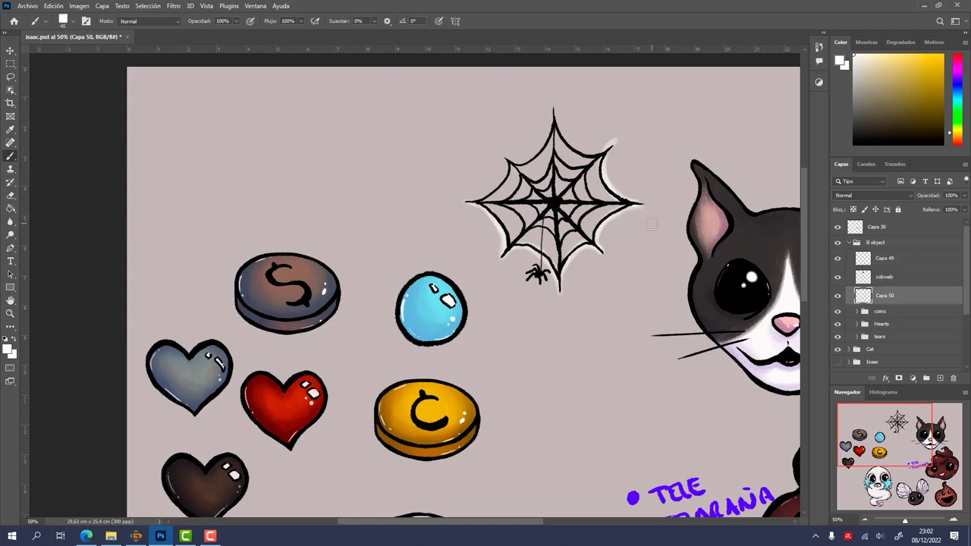
pyautogui.moveTo(510, 123)
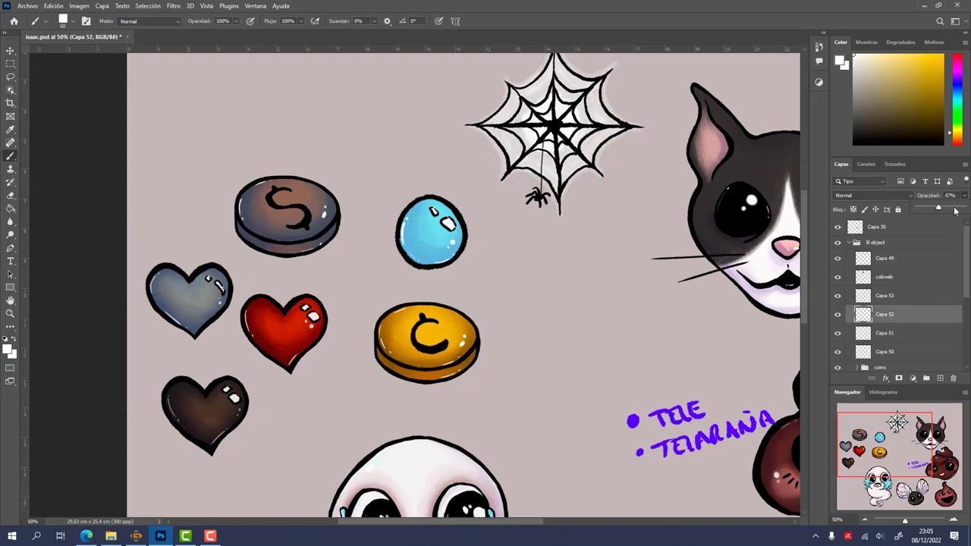
# Add a translucent white glow under the cobweb and bring up the cobweb layer's menu.
pyautogui.rightClick(884, 314)
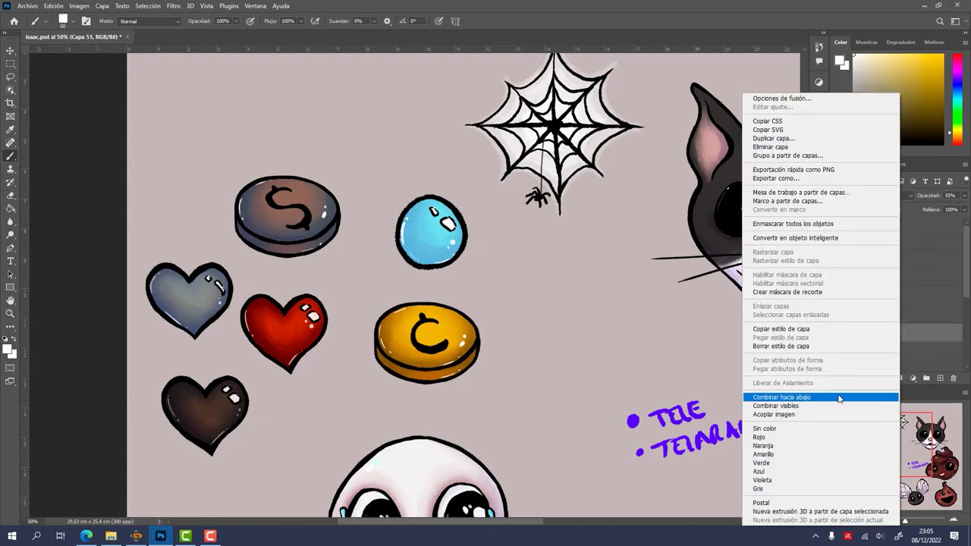
# Merge the cobweb layer down, then show the TV sketch photo on a new layer.
pyautogui.click(781, 396)
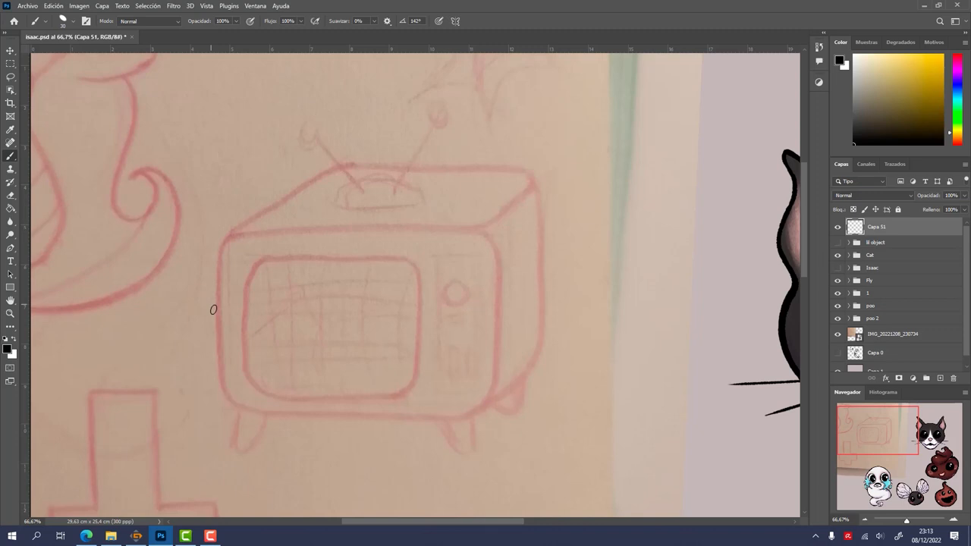
# Trace the TV's rounded front outline, top and side edges, and inner side edge in black.
pyautogui.moveTo(223, 243); pyautogui.dragTo(383, 416)
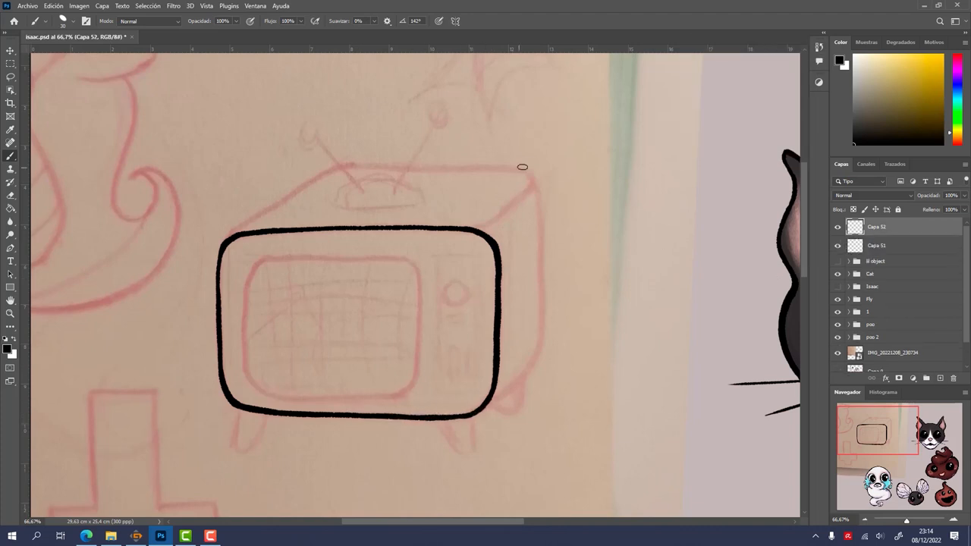
pyautogui.moveTo(522, 167); pyautogui.dragTo(467, 414)
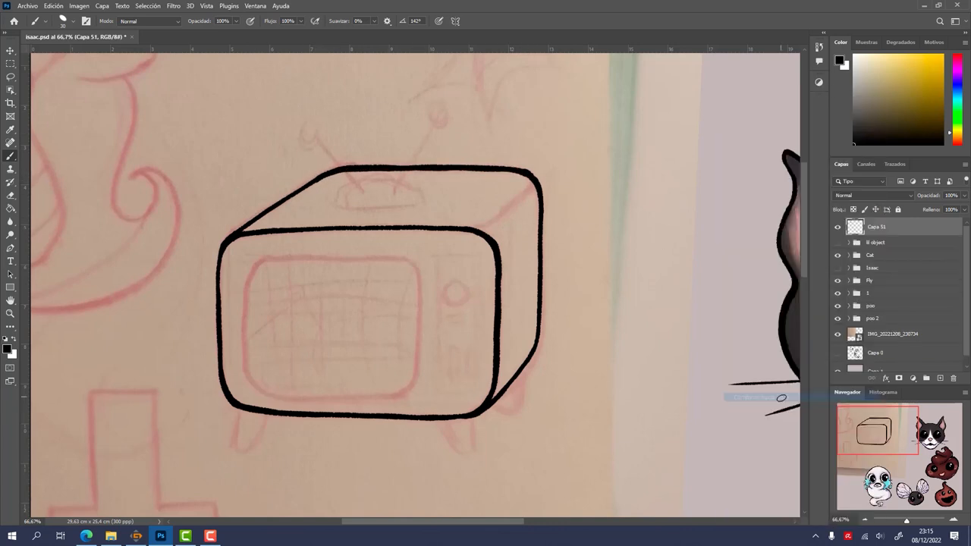
pyautogui.moveTo(470, 227); pyautogui.dragTo(535, 181)
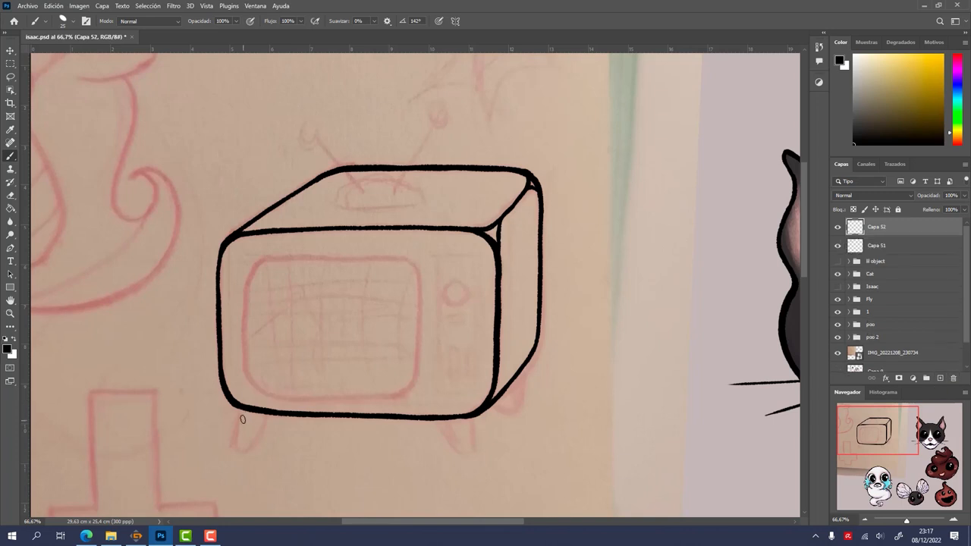
# Ink the TV's front-left leg, a second leg, and the antenna on top.
pyautogui.moveTo(243, 421); pyautogui.dragTo(265, 447)
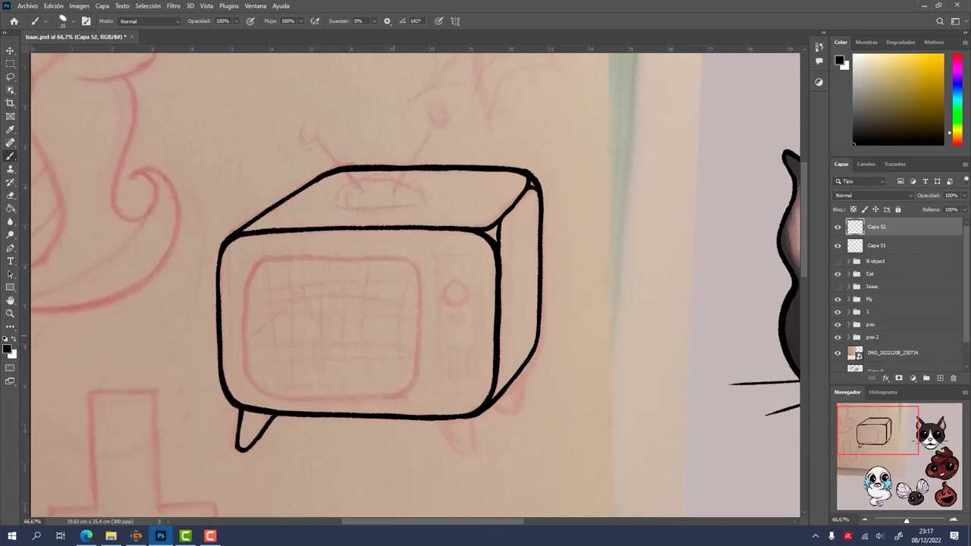
pyautogui.moveTo(524, 372); pyautogui.dragTo(471, 451)
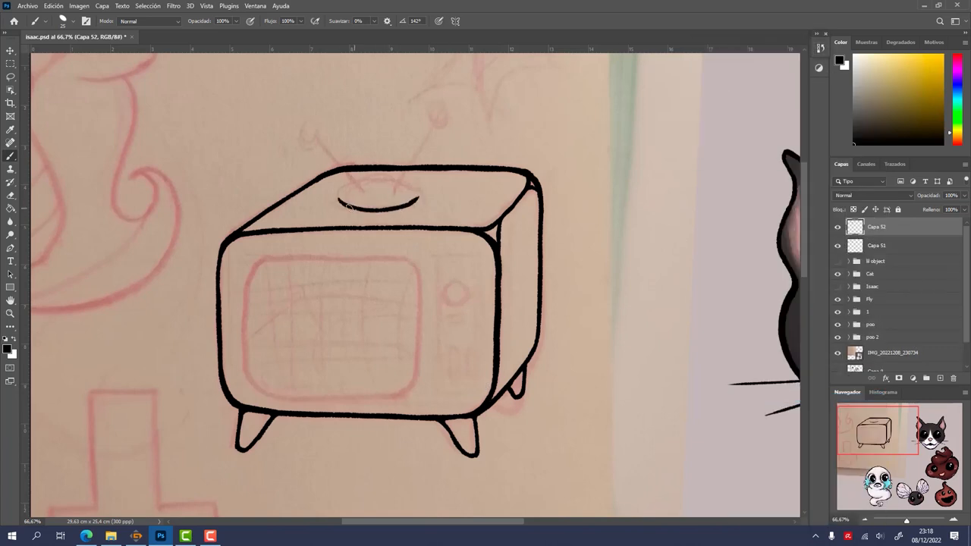
pyautogui.moveTo(341, 205); pyautogui.dragTo(418, 197)
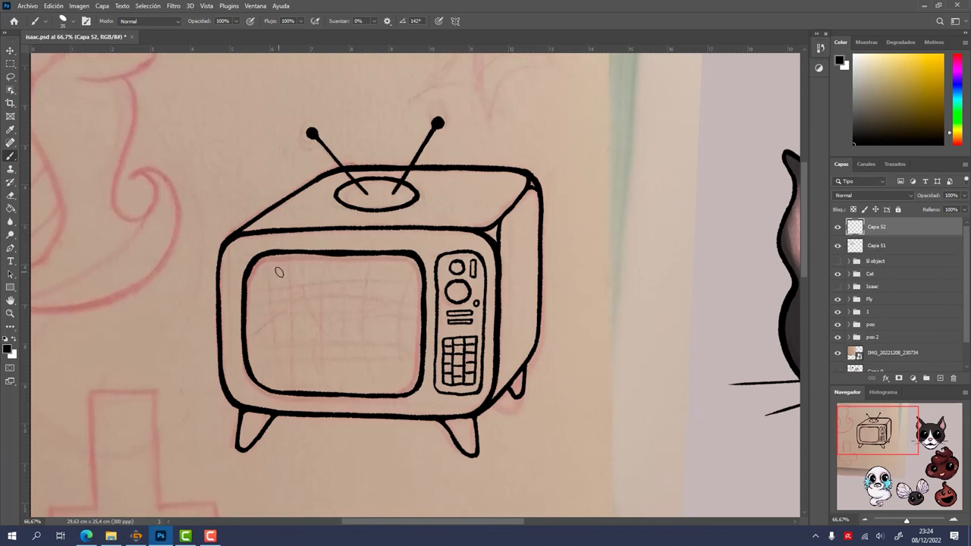
# Brush several crossing lines across the TV screen to build the static grid.
pyautogui.moveTo(251, 271); pyautogui.dragTo(417, 273)
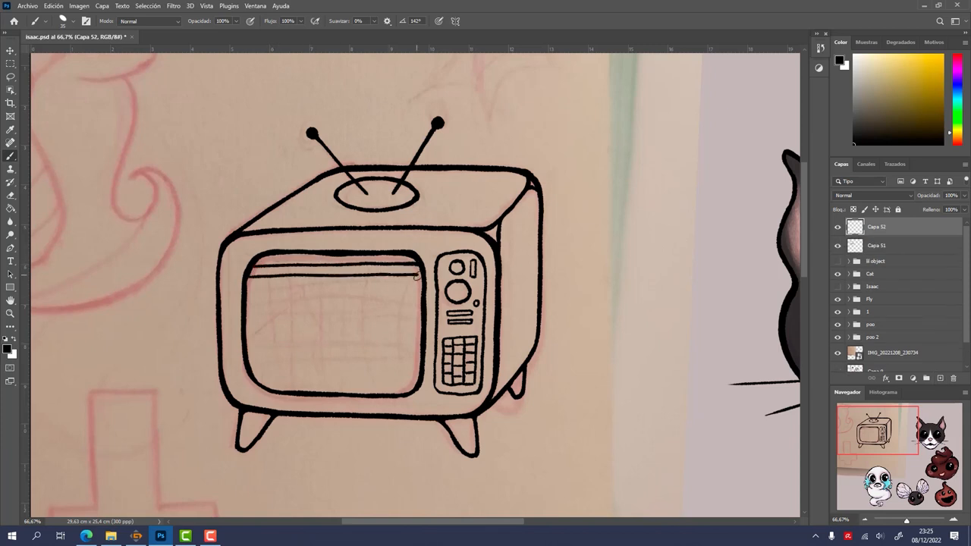
pyautogui.moveTo(258, 285); pyautogui.dragTo(421, 304)
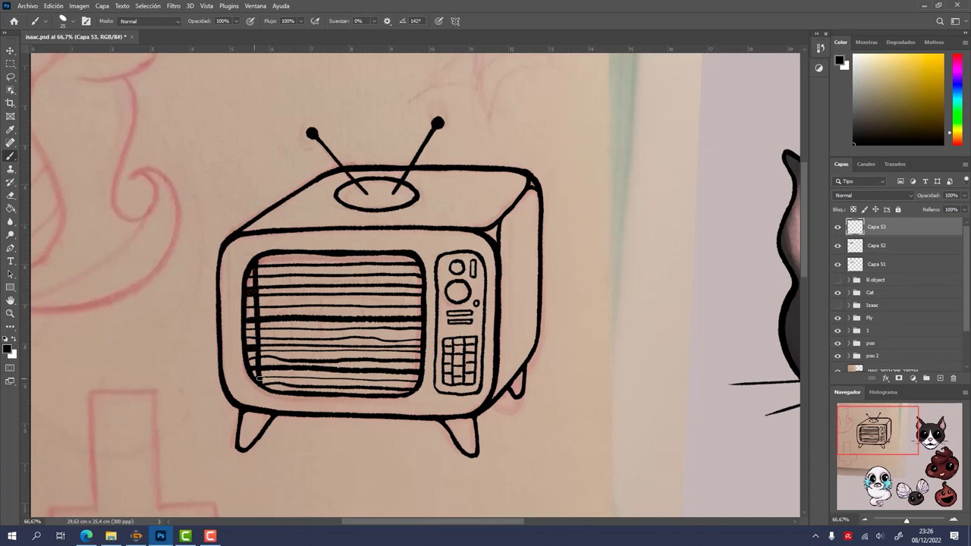
pyautogui.moveTo(263, 258); pyautogui.dragTo(406, 387)
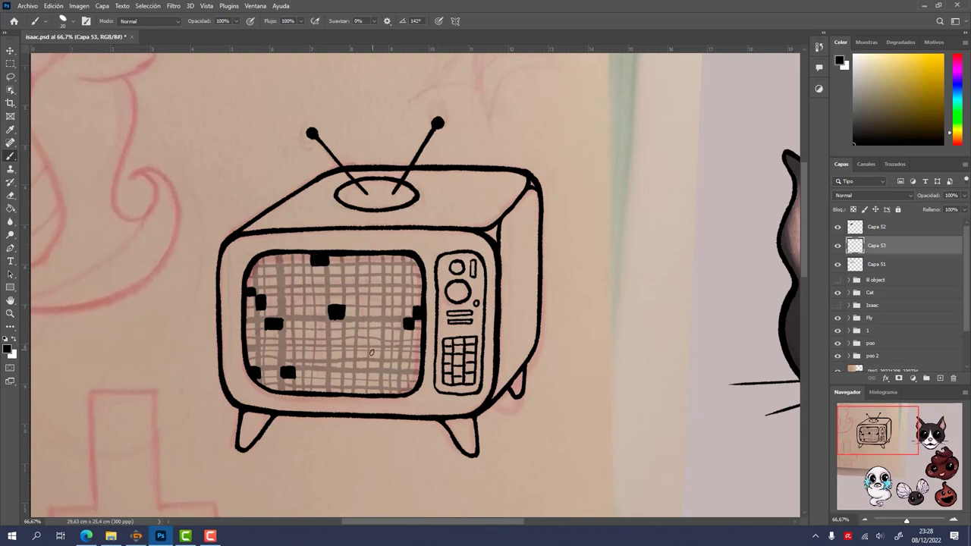
# Rename the top layer to Tv, then select the Capa 53 layer.
pyautogui.click(334, 385)
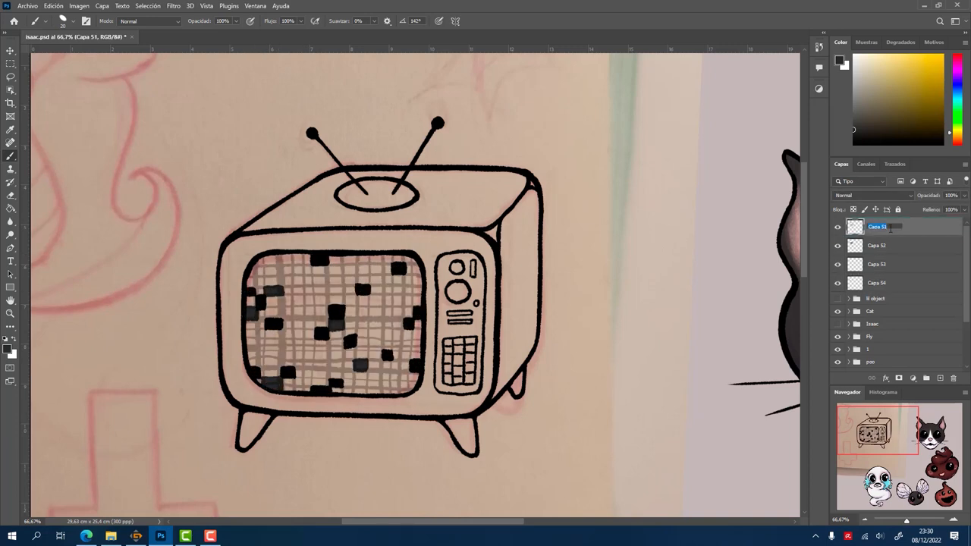
pyautogui.click(876, 264)
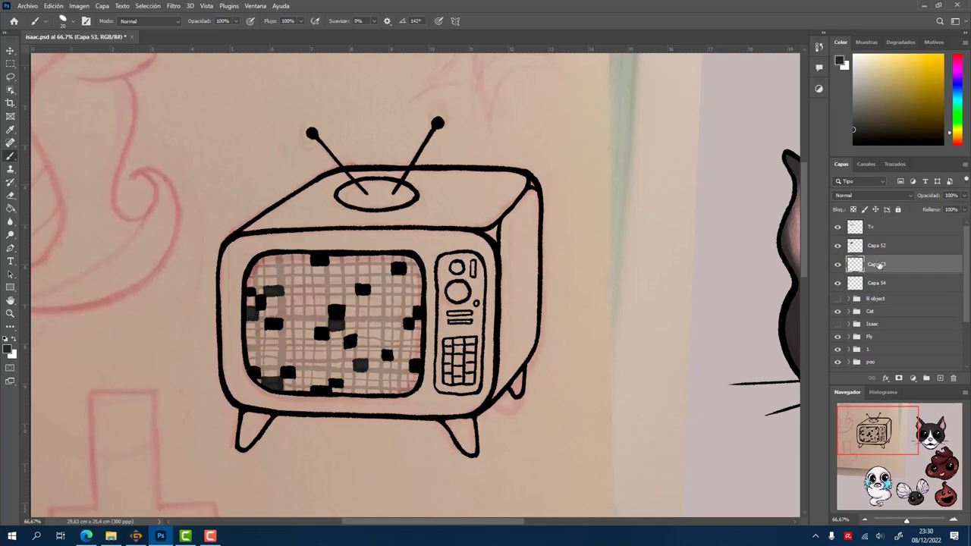
pyautogui.click(876, 283)
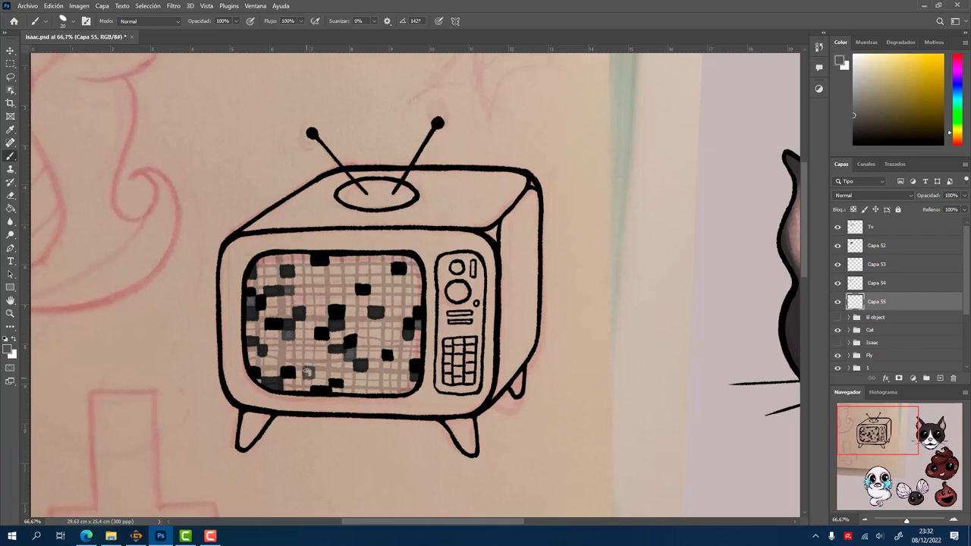
# Add another static square on the TV screen.
pyautogui.click(376, 334)
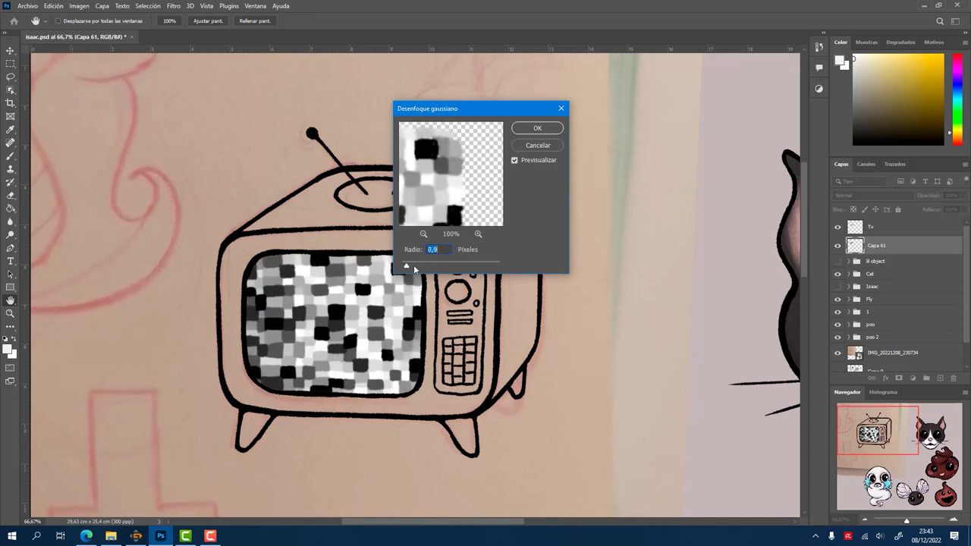
# Apply the 0.9-pixel Gaussian blur to the static, then double-click a layer in the Layers panel.
pyautogui.click(537, 128)
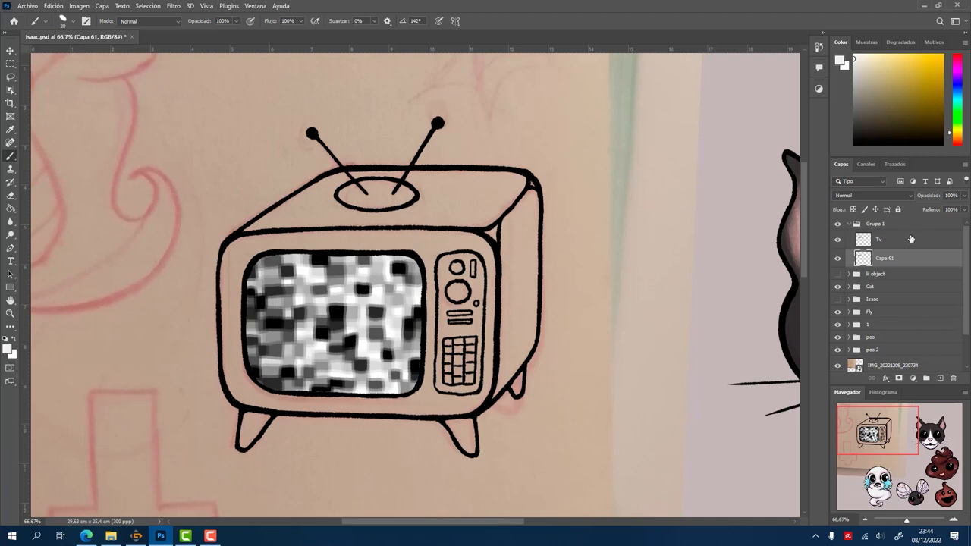
pyautogui.doubleClick(884, 239)
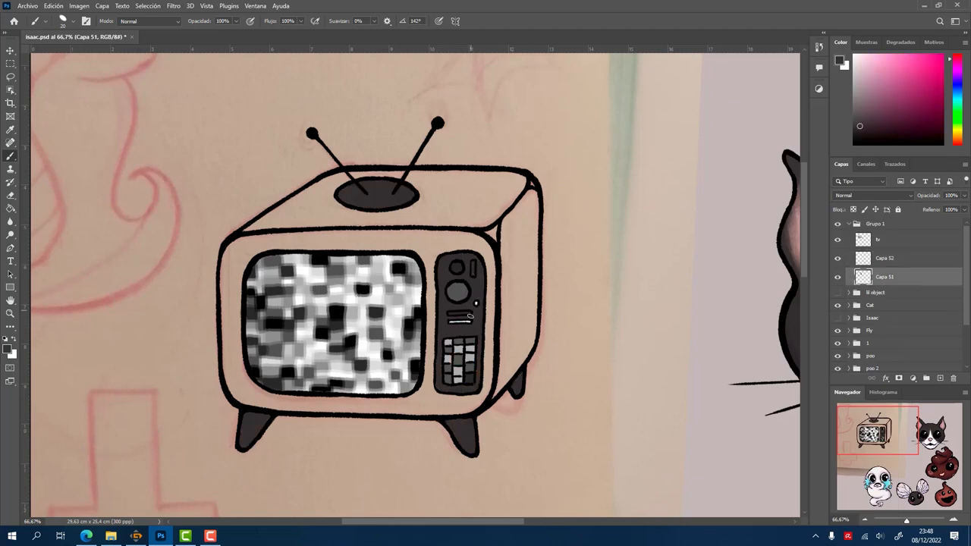
# Paint a dark fill over the TV front on the group's other fill layer.
pyautogui.click(885, 258)
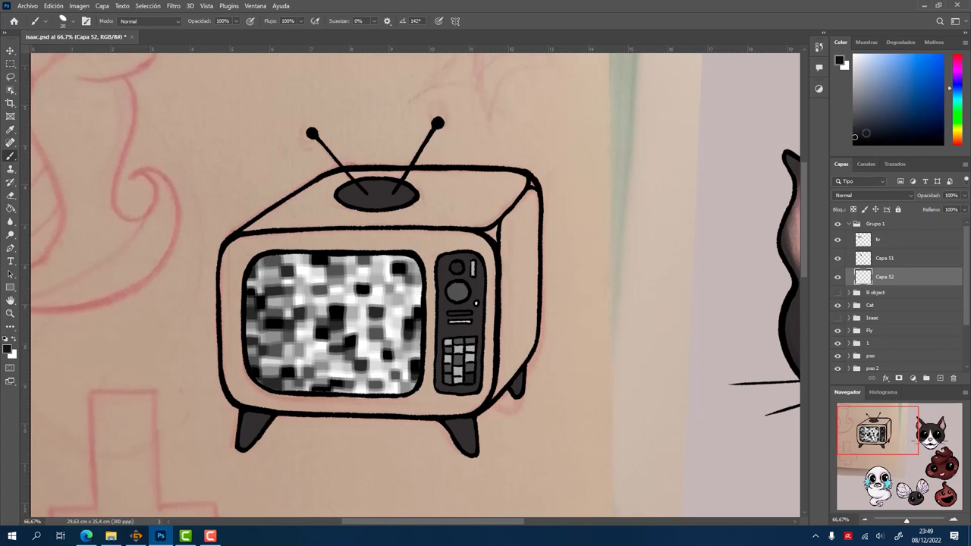
pyautogui.moveTo(251, 235); pyautogui.dragTo(233, 367)
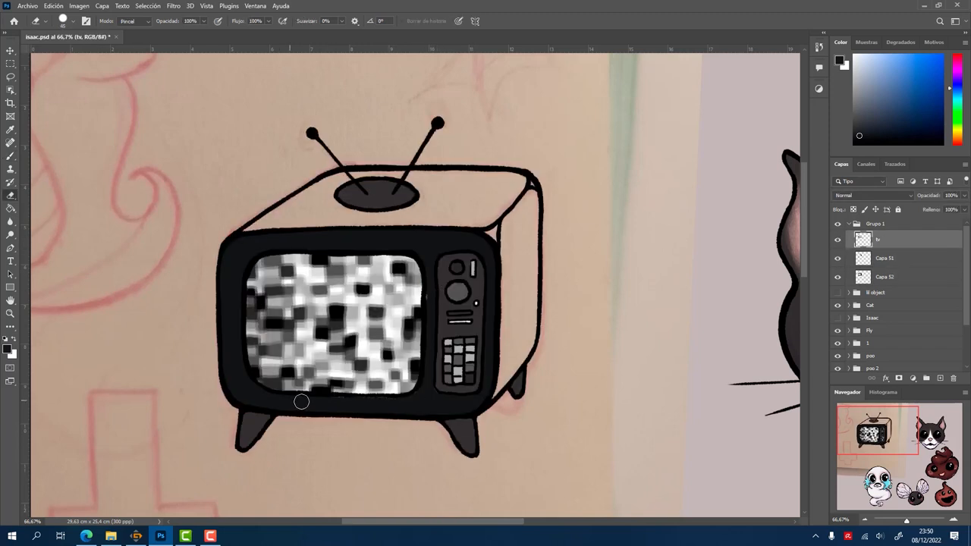
pyautogui.click(883, 258)
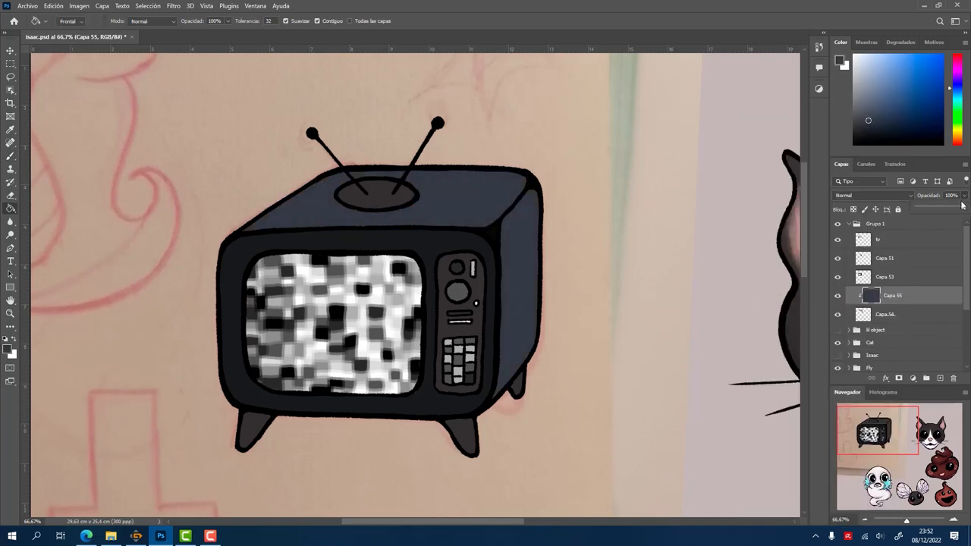
# Select the Capa 57 highlight layer for the TV's shading and highlights.
pyautogui.click(885, 258)
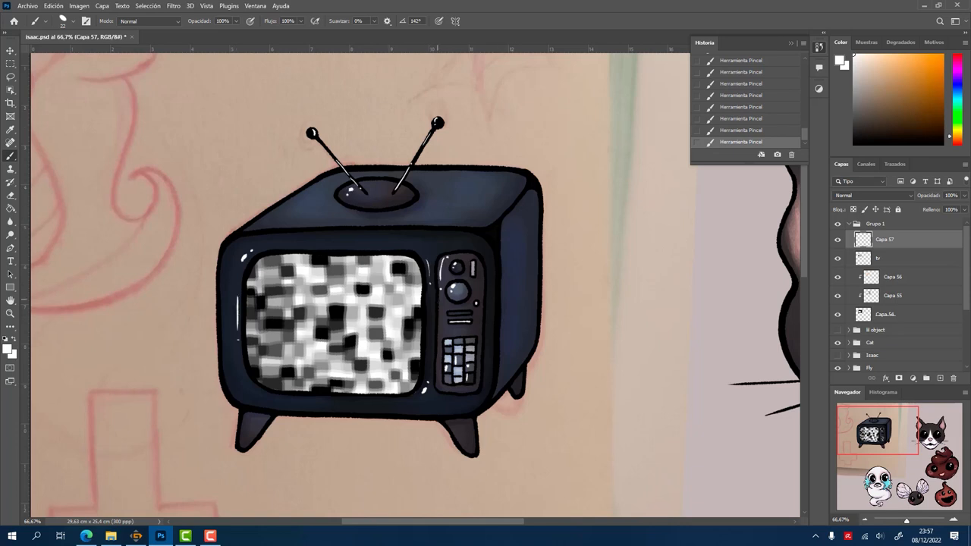
pyautogui.click(400, 324)
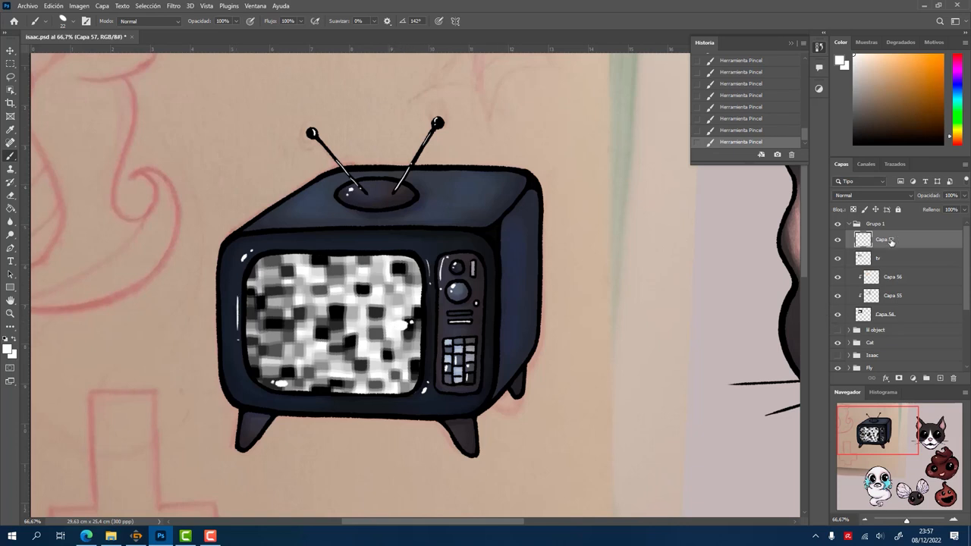